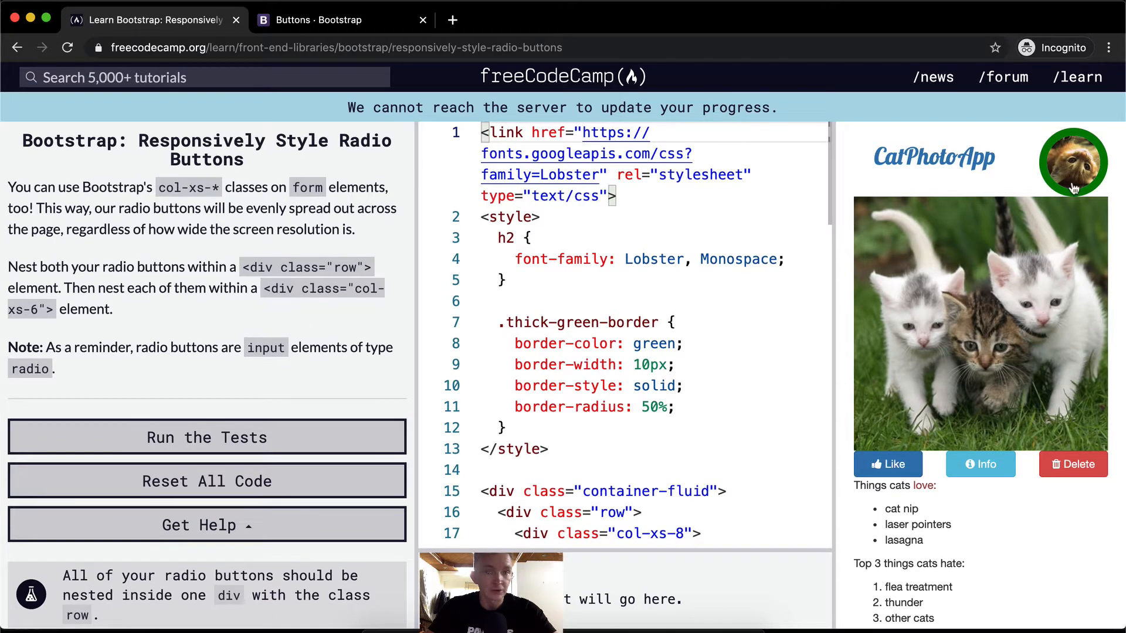
{"action": "mouse_move", "coordinate": [211, 188]}
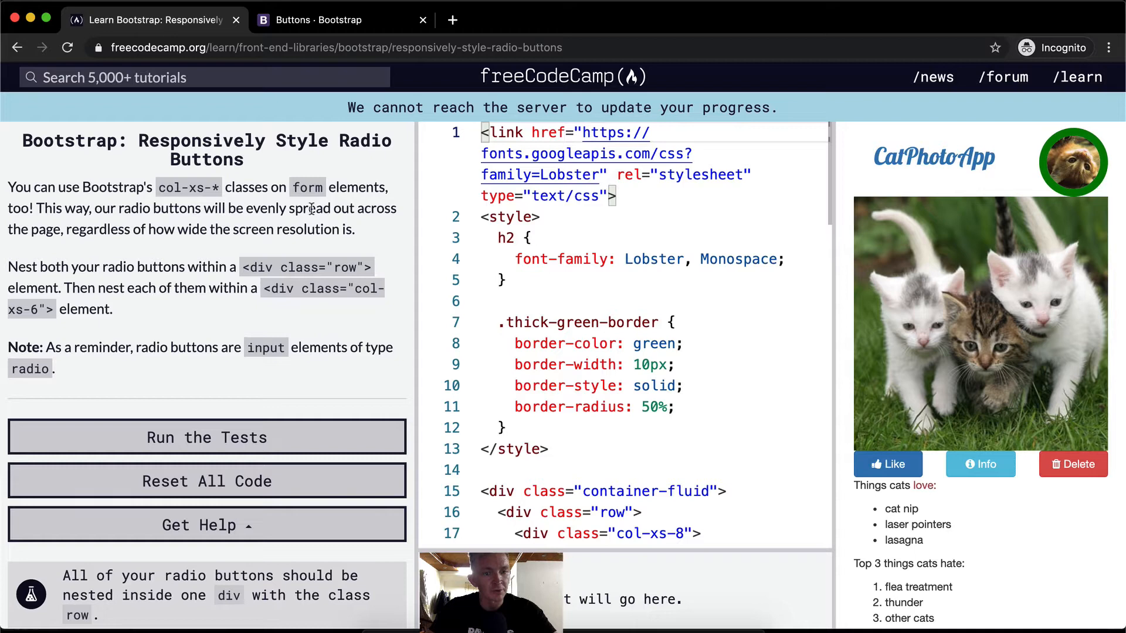
{"action": "mouse_move", "coordinate": [169, 235]}
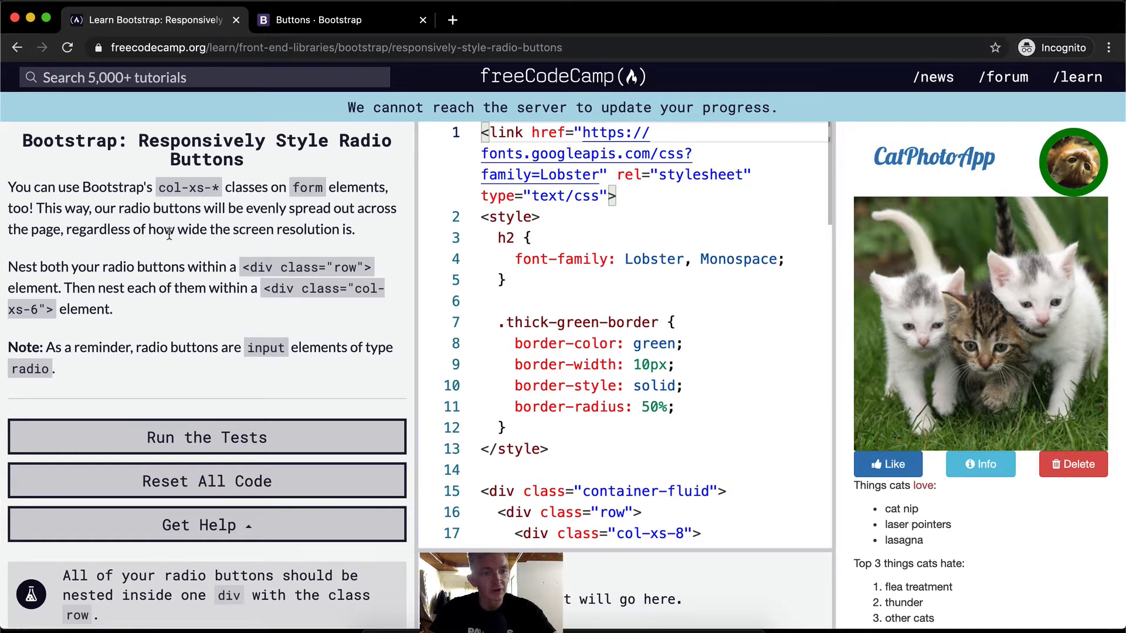
{"action": "mouse_move", "coordinate": [896, 342]}
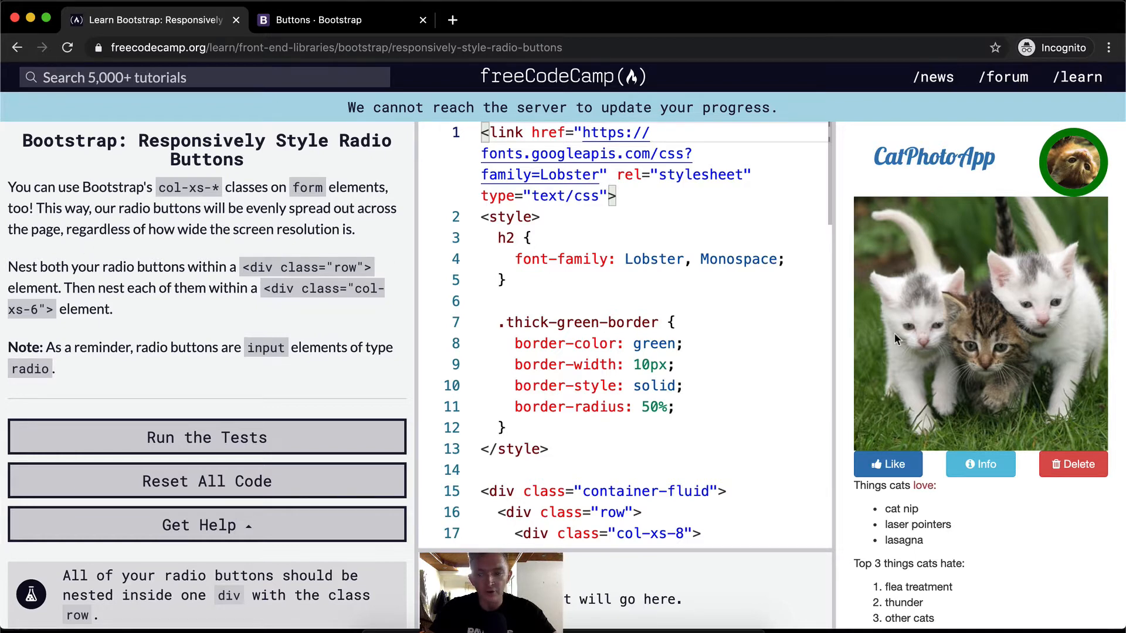
- Scroll to the <form> at line 48 and begin breaking the Indoor radio label across lines
{"action": "scroll", "scroll_direction": "down", "scroll_amount": 3}
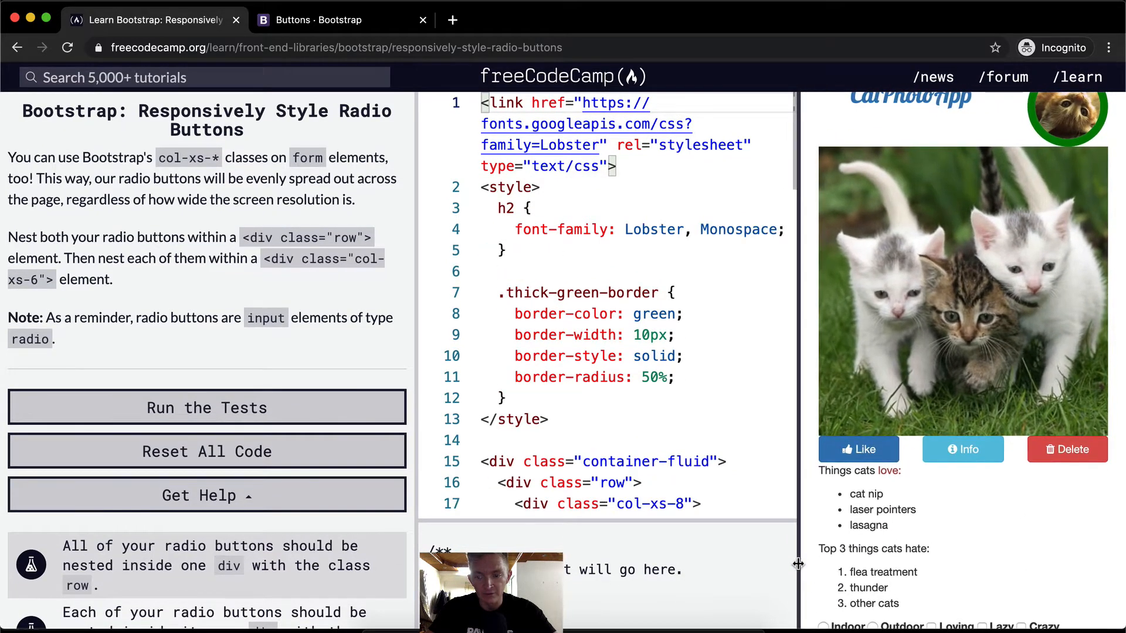
{"action": "scroll", "scroll_direction": "down", "scroll_amount": 3}
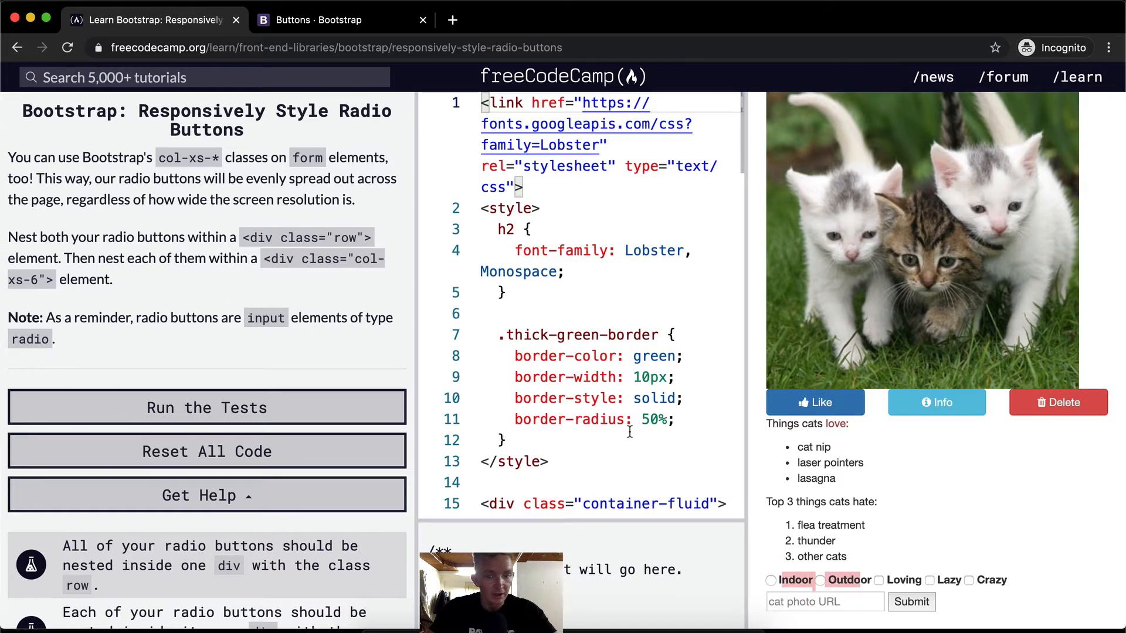
{"action": "scroll", "scroll_direction": "down", "scroll_amount": 3}
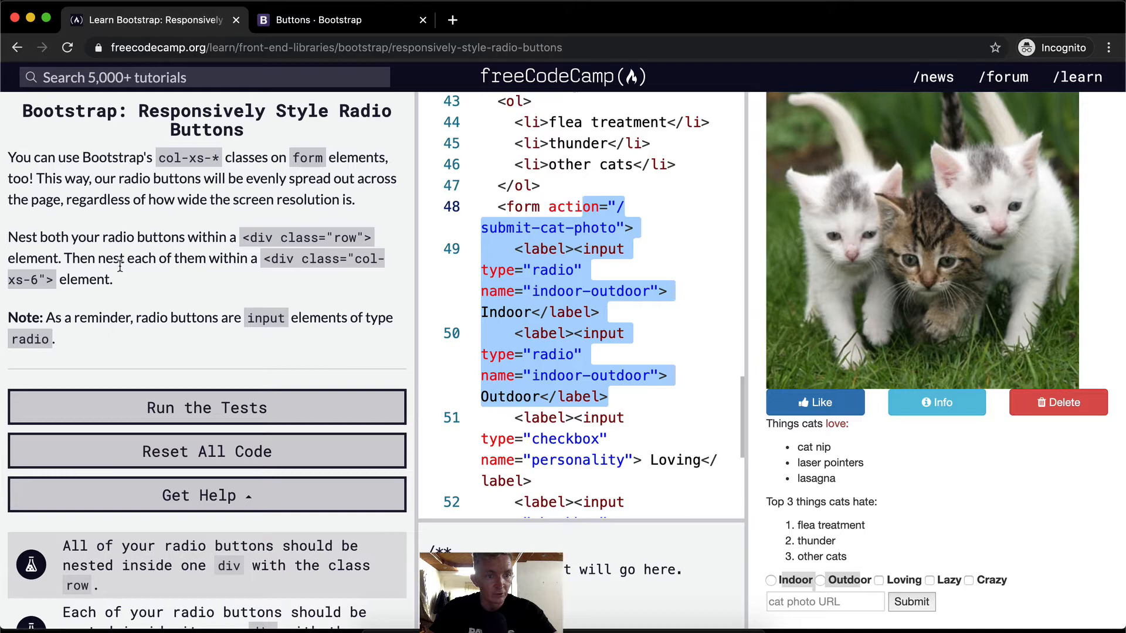
{"action": "mouse_move", "coordinate": [18, 298]}
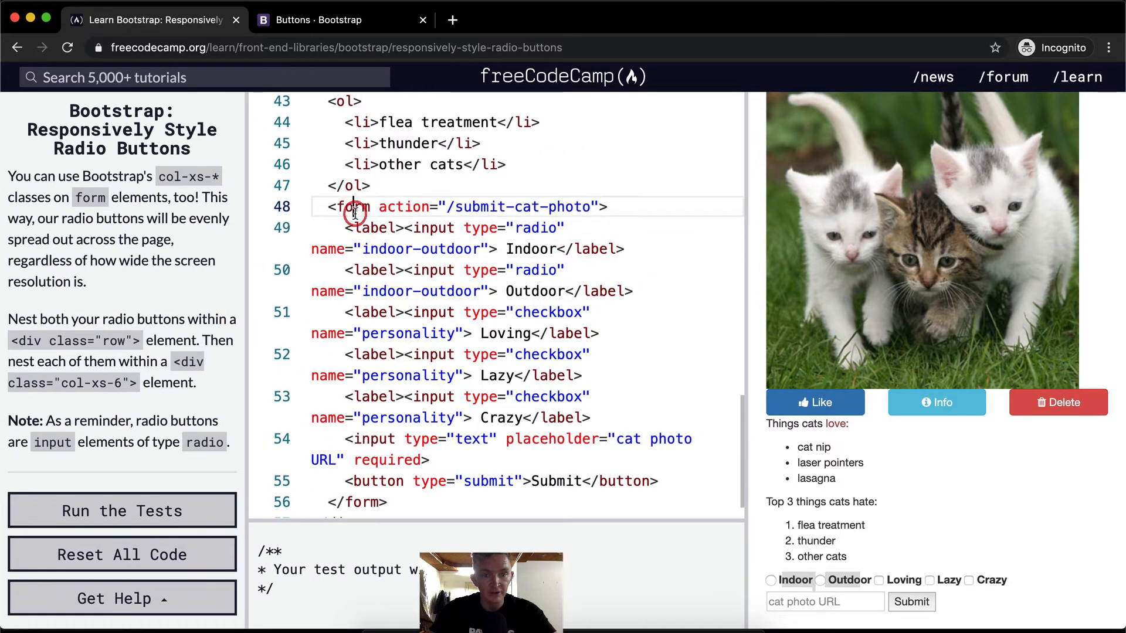
{"action": "left_click", "coordinate": [605, 207]}
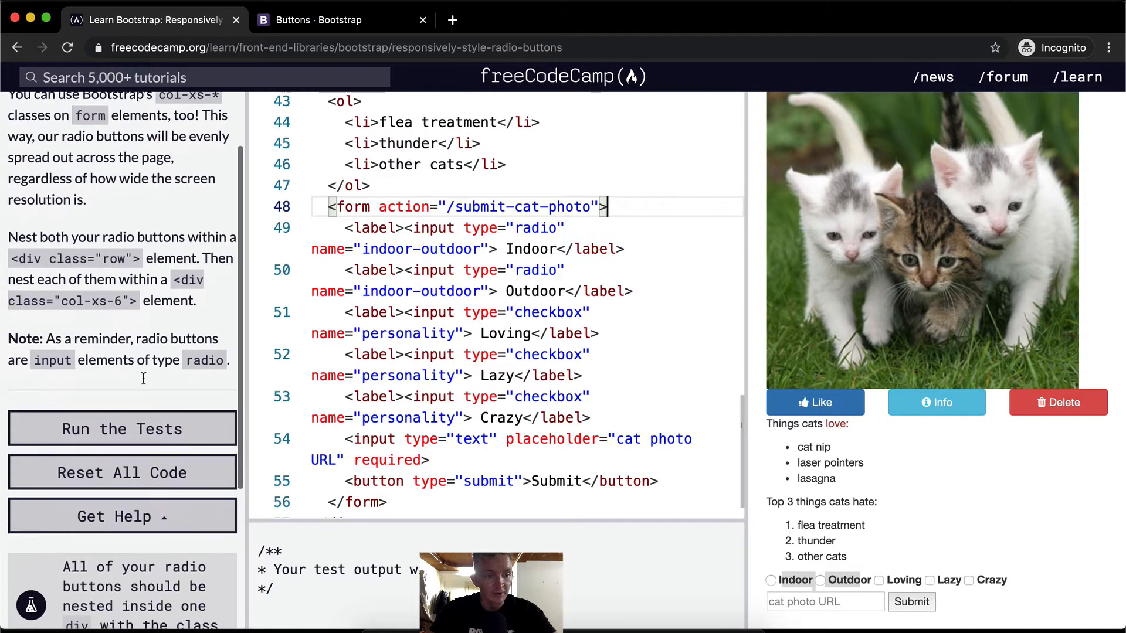
{"action": "scroll", "scroll_direction": "down", "scroll_amount": 3}
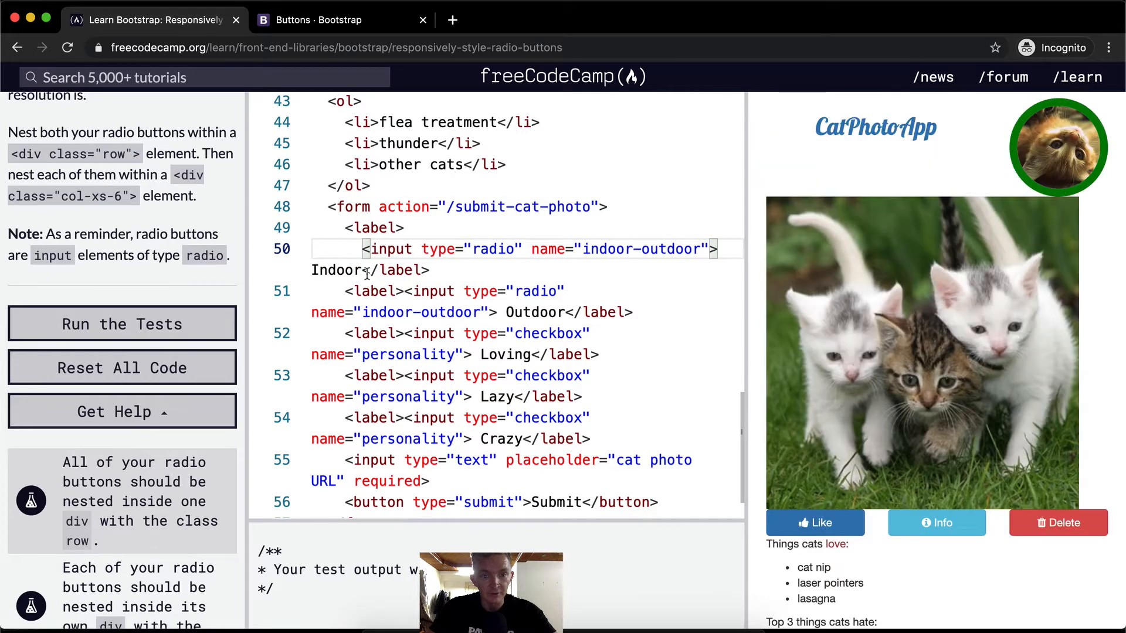
- Put each Indoor and Outdoor label's input, text and </label> on separate lines, plus a blank line after <form>
{"action": "left_click", "coordinate": [365, 269]}
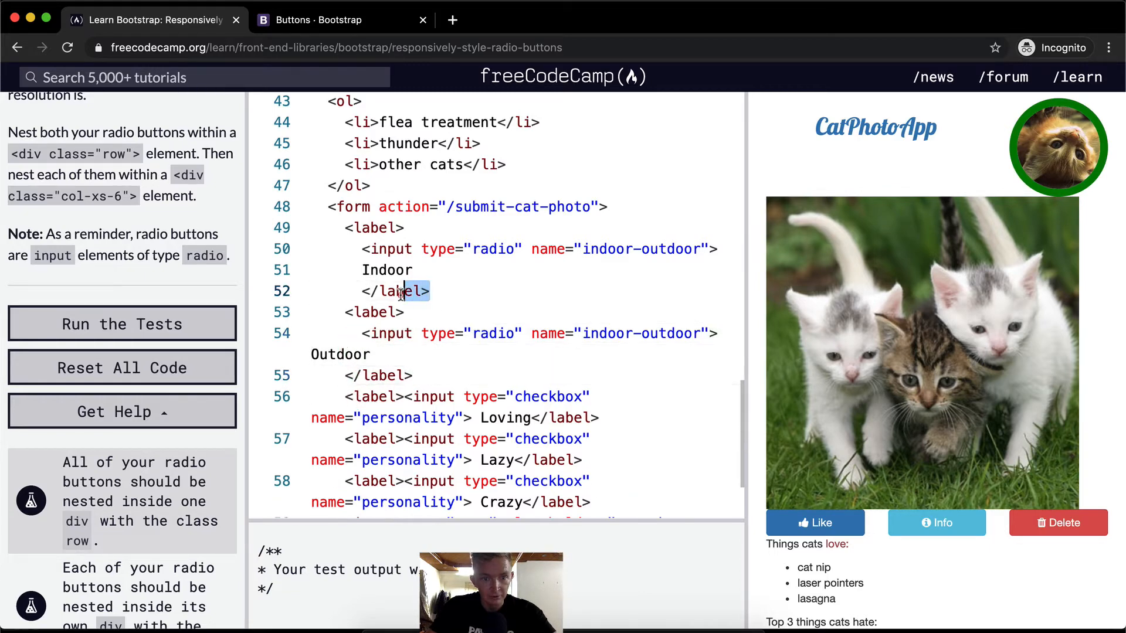
{"action": "left_click", "coordinate": [402, 312]}
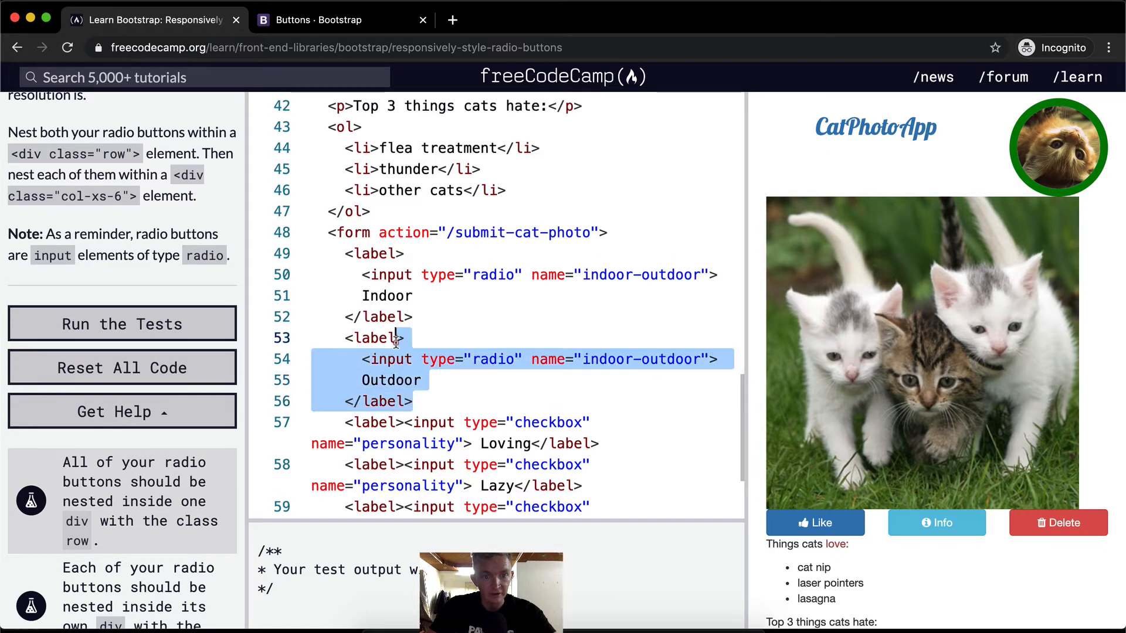
{"action": "left_click", "coordinate": [445, 358]}
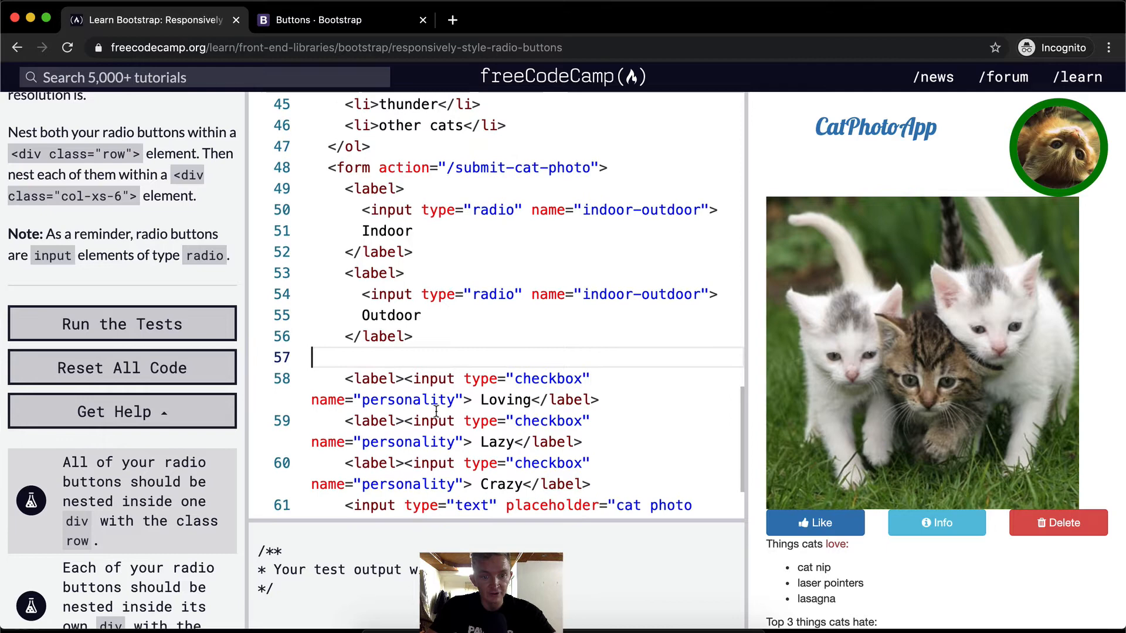
{"action": "scroll", "scroll_direction": "down", "scroll_amount": 3}
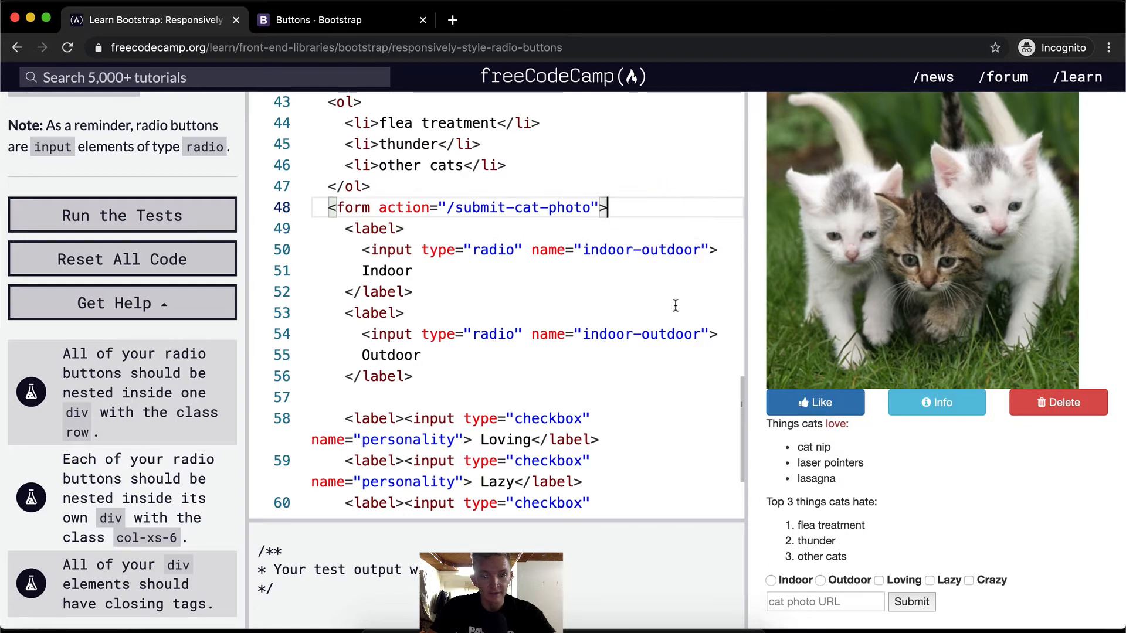
{"action": "key", "text": "enter"}
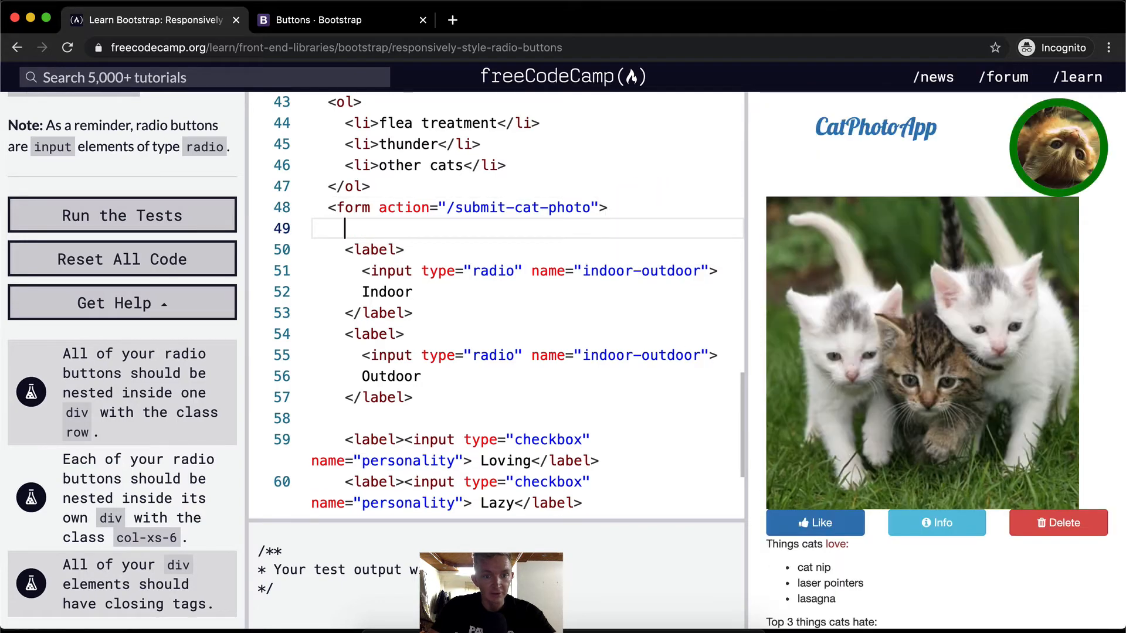
- Wrap the Indoor label in a <div class="col-xs-6"> closed with </div>
{"action": "type", "text": "<div"}
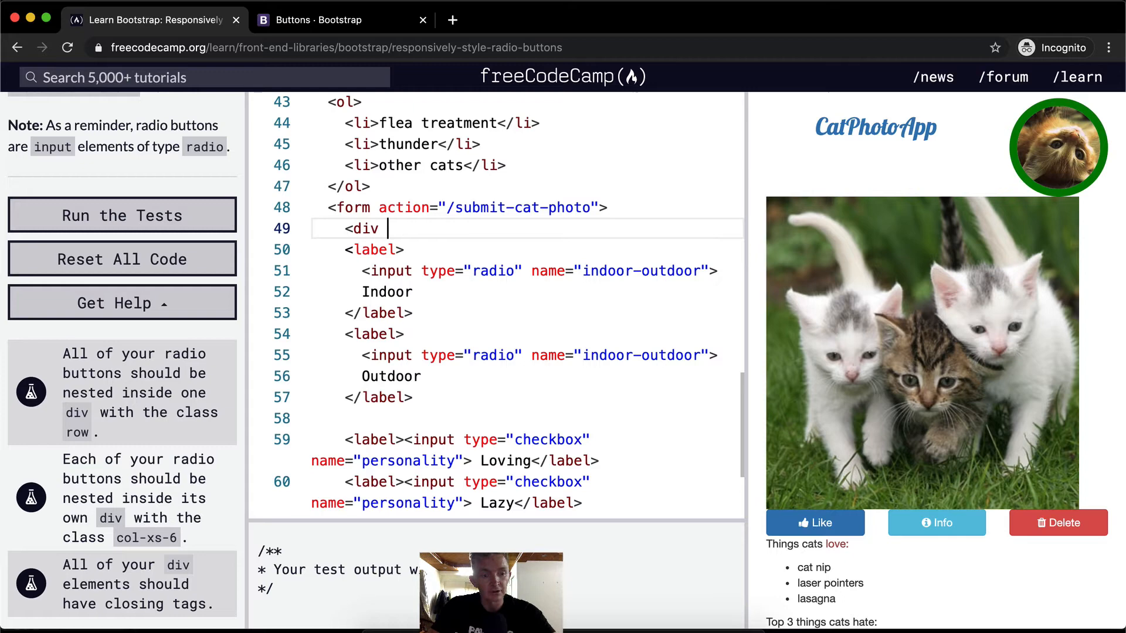
{"action": "type", "text": "class=\"col-"}
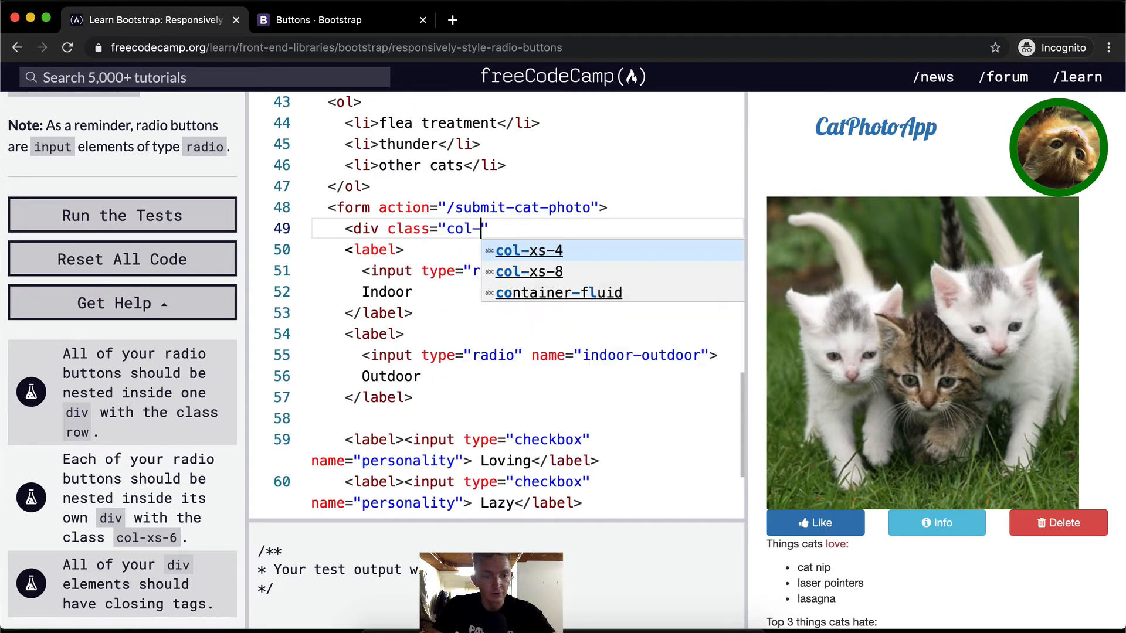
{"action": "type", "text": "xs-6"}
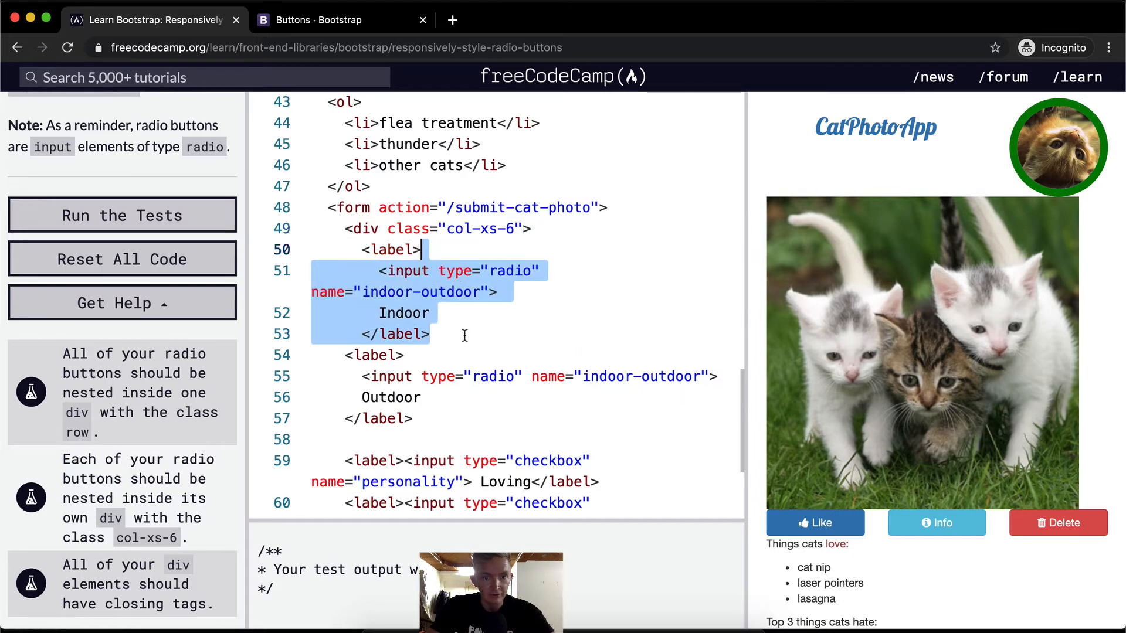
{"action": "left_click", "coordinate": [465, 334]}
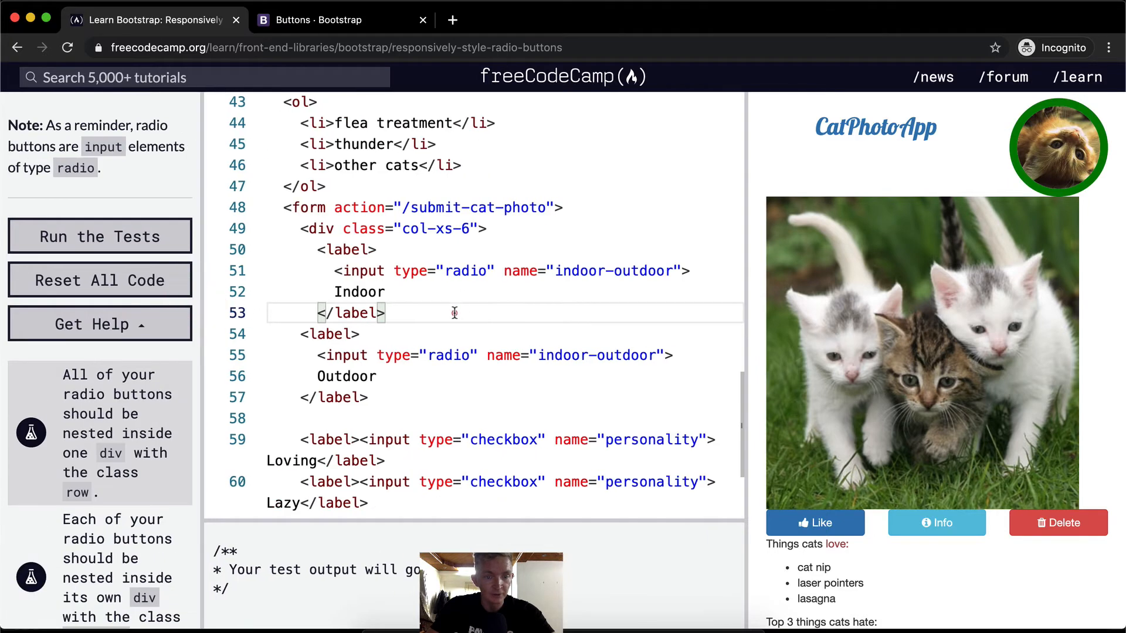
{"action": "key", "text": "enter"}
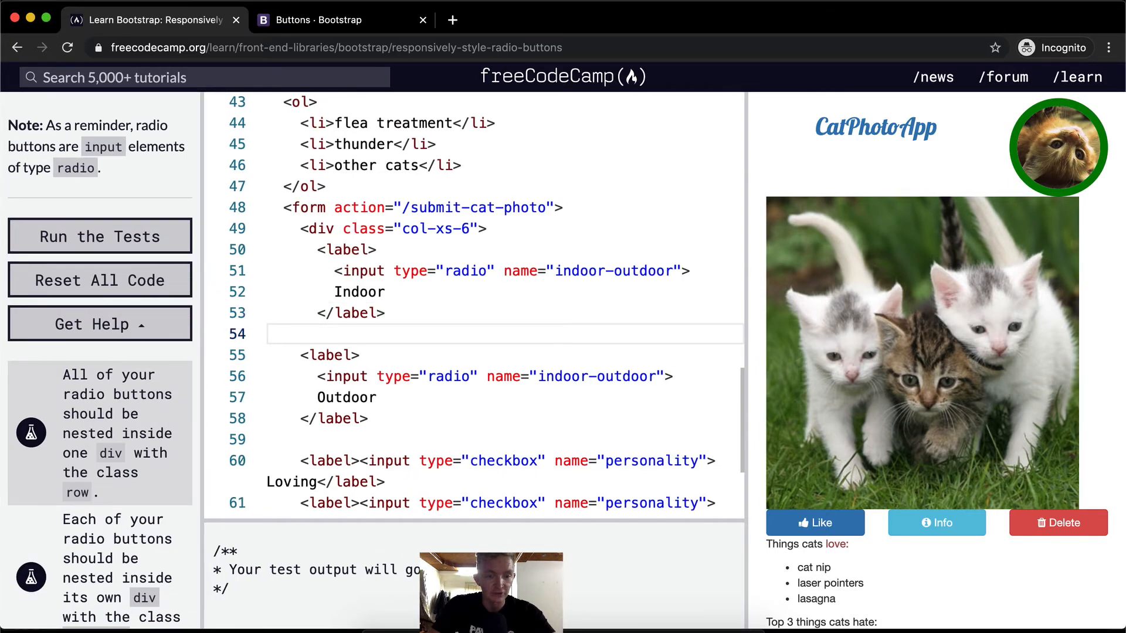
{"action": "type", "text": "</div>"}
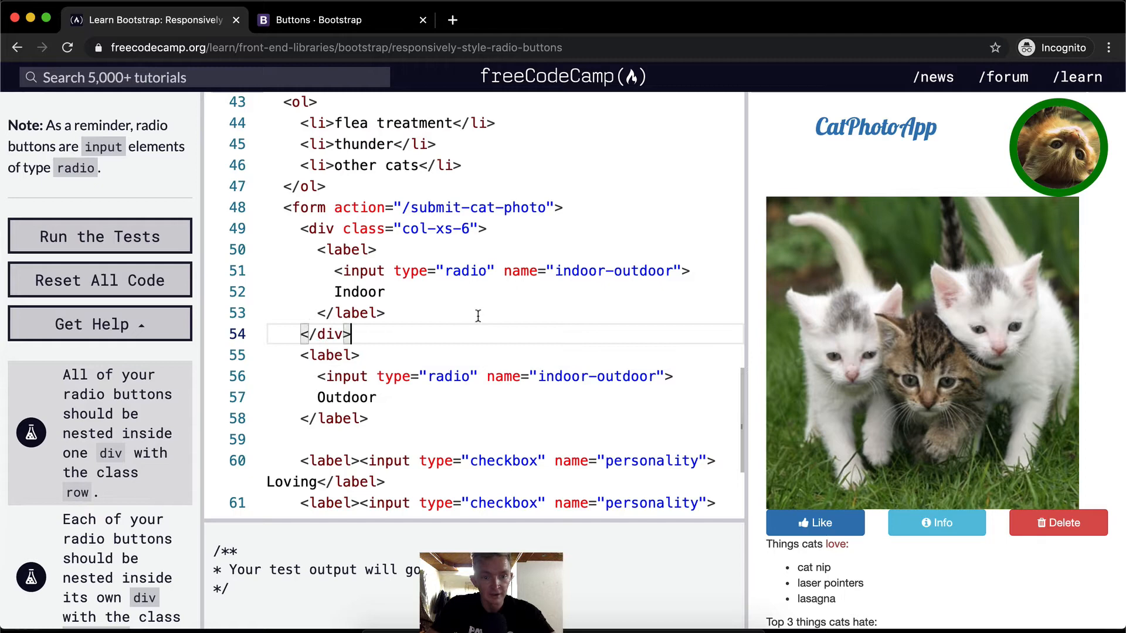
- Wrap the Outdoor label in its own col-xs-6 div and try both radios in the preview
{"action": "type", "text": "<div>"}
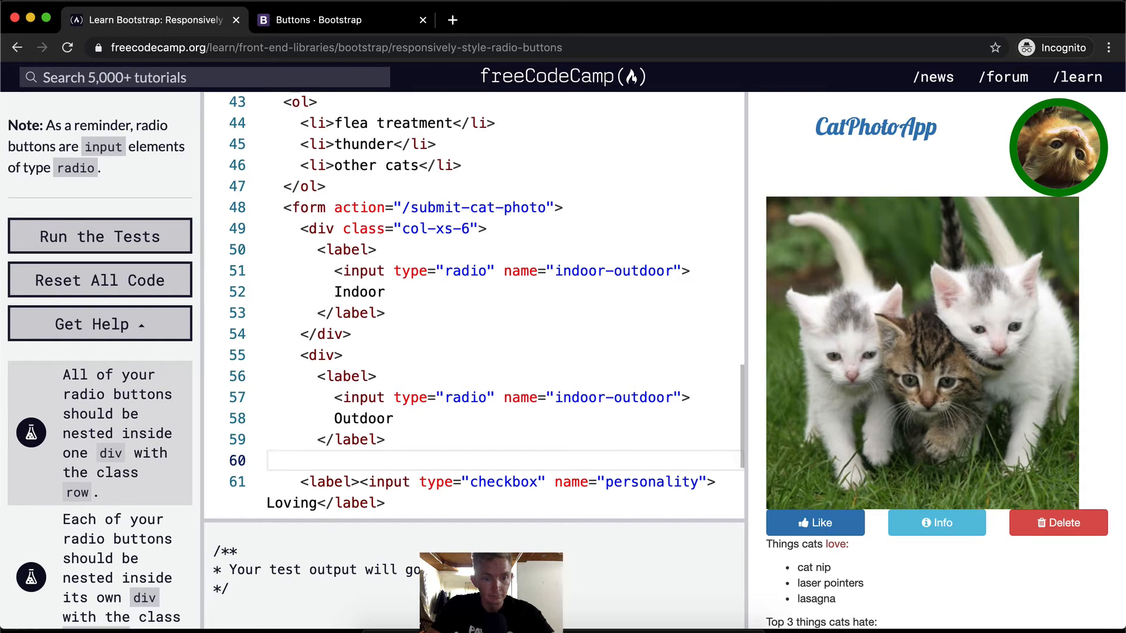
{"action": "type", "text": "</div>"}
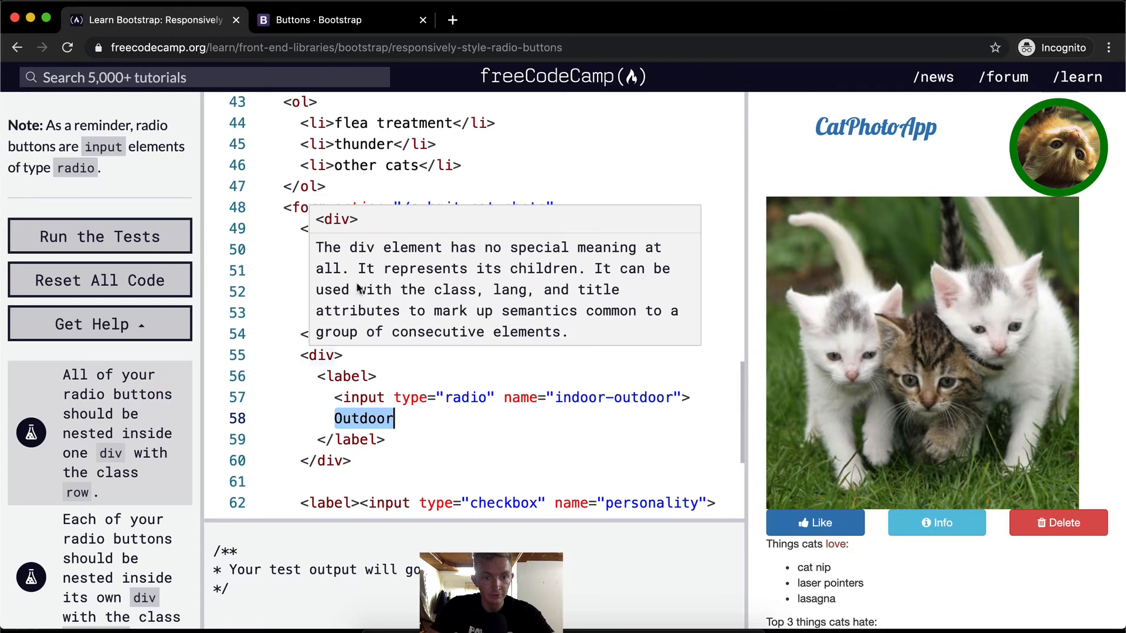
{"action": "type", "text": "class=\"col-xs-6"}
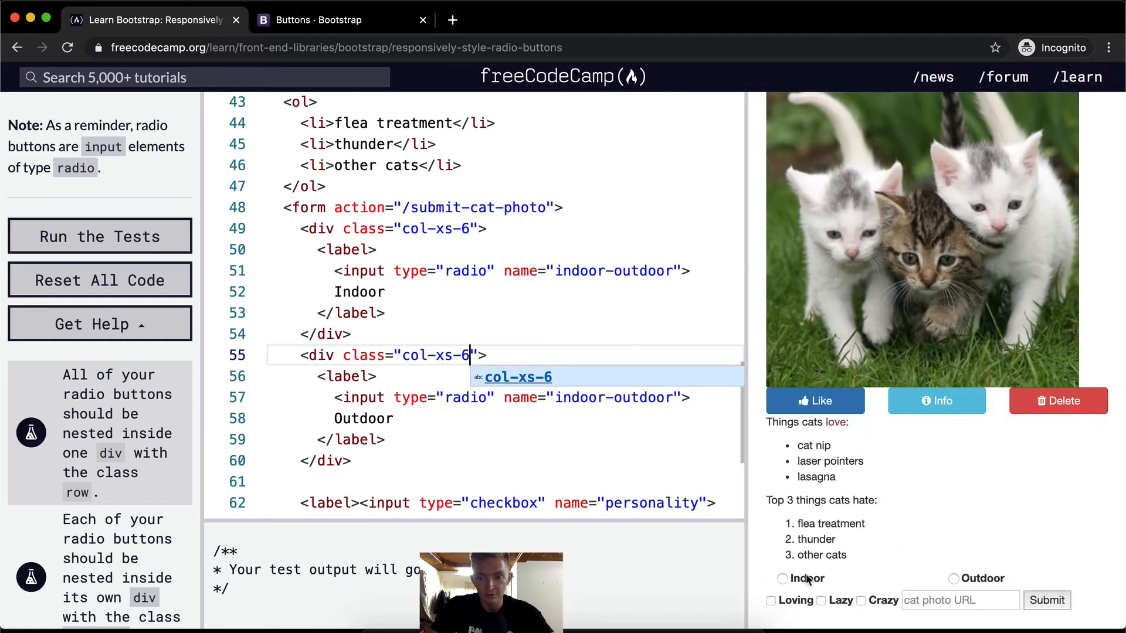
{"action": "left_click", "coordinate": [782, 579]}
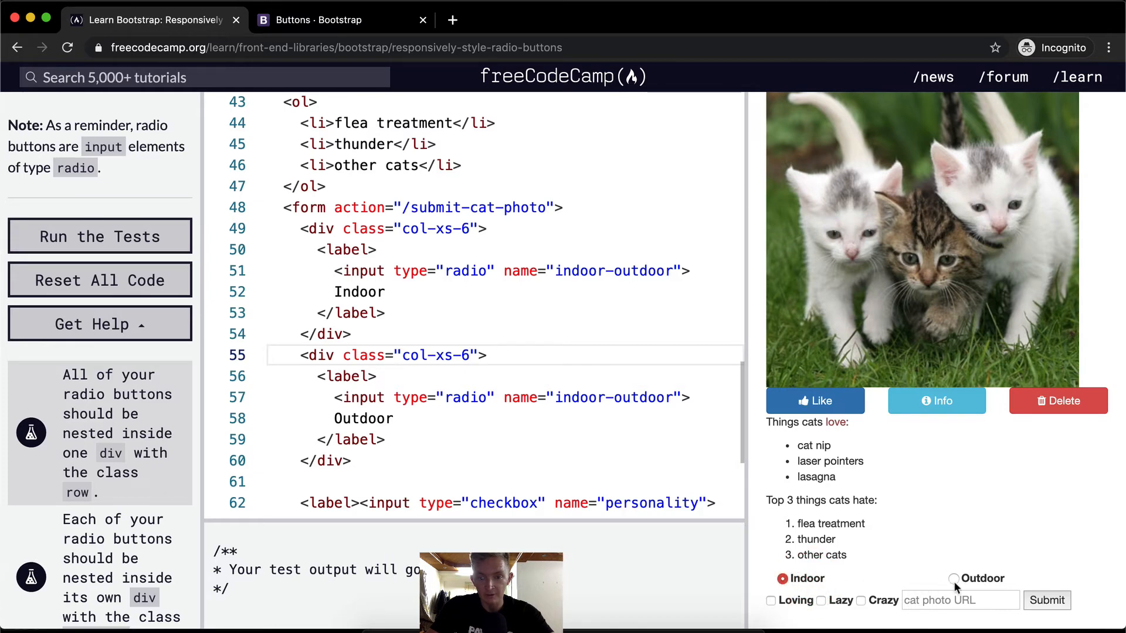
{"action": "left_click", "coordinate": [953, 578]}
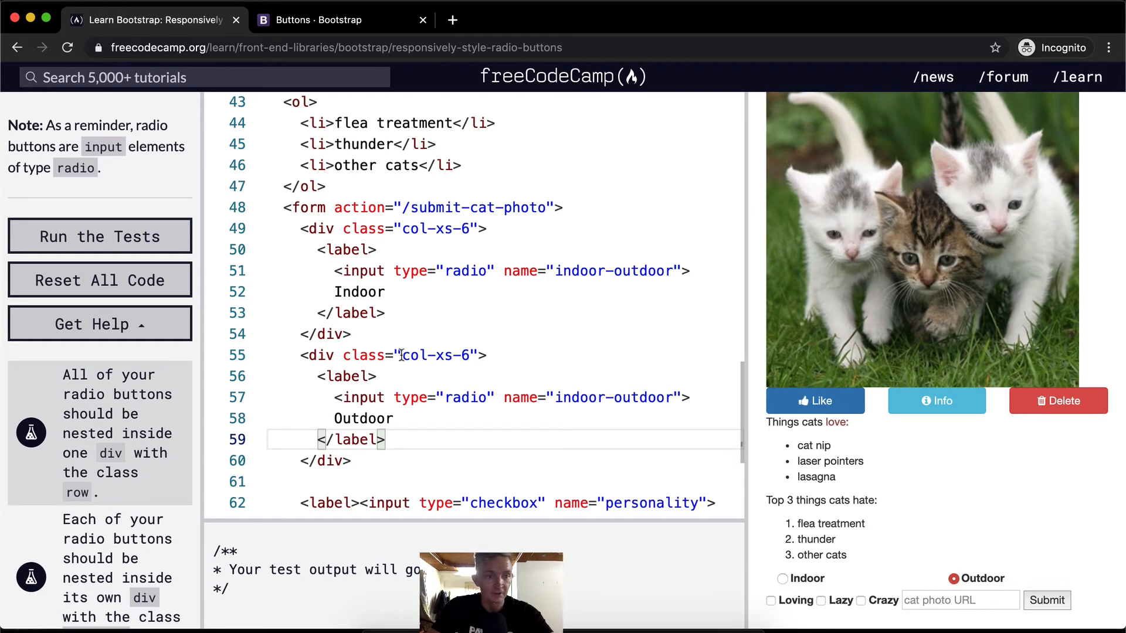
- Insert <div class="row"> after the form tag and close it after the Outdoor column div
{"action": "left_click", "coordinate": [100, 235]}
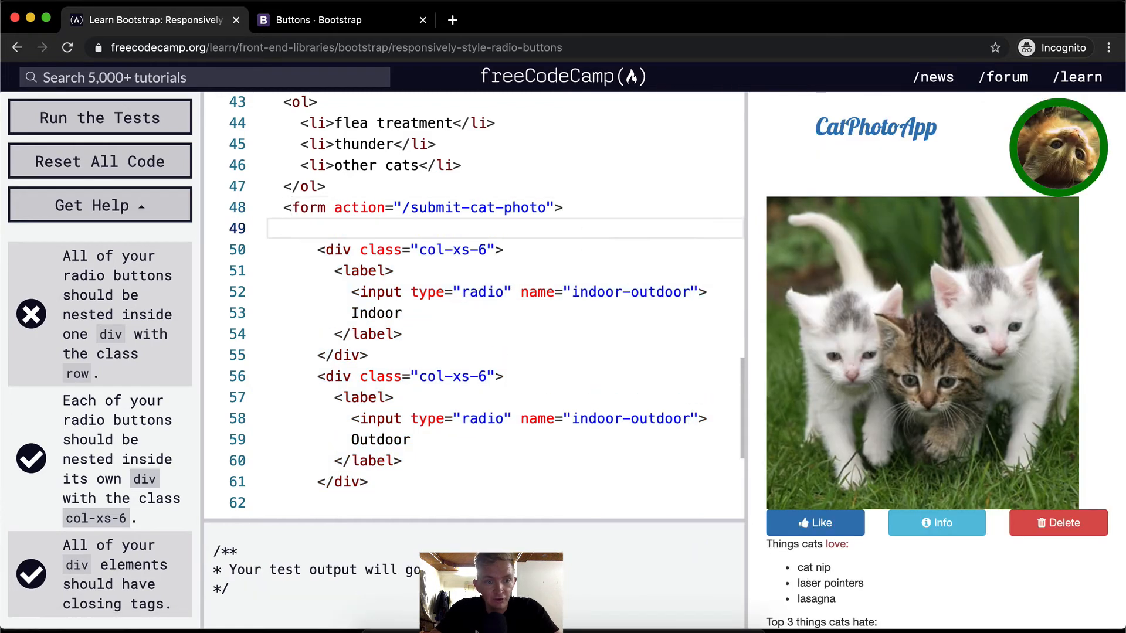
{"action": "type", "text": "<div cla"}
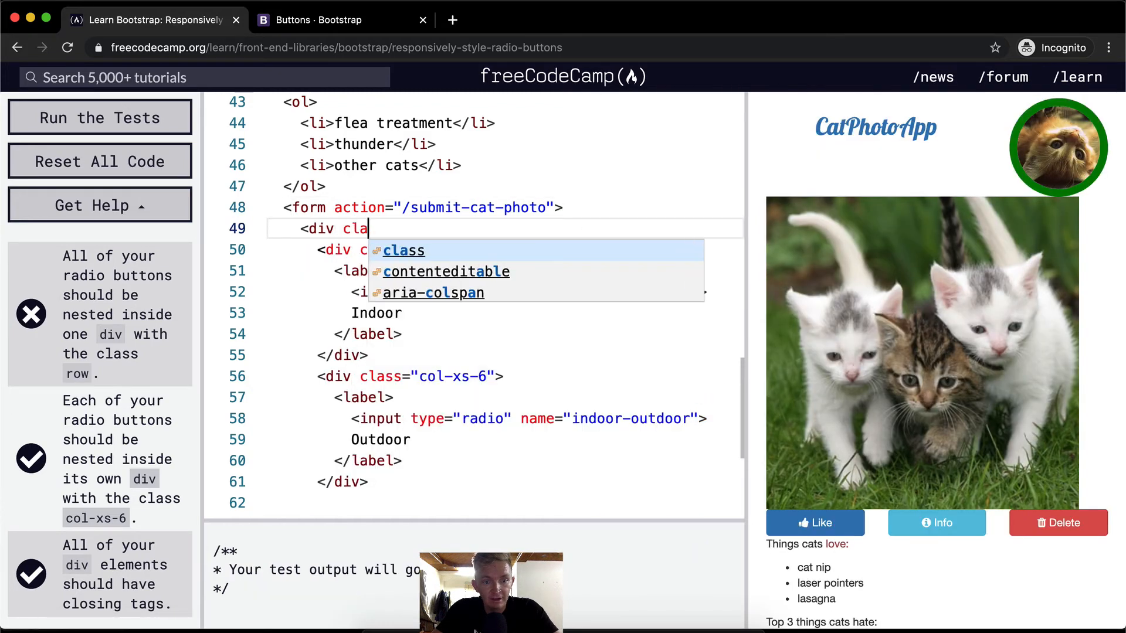
{"action": "type", "text": "ss=\"row\"."}
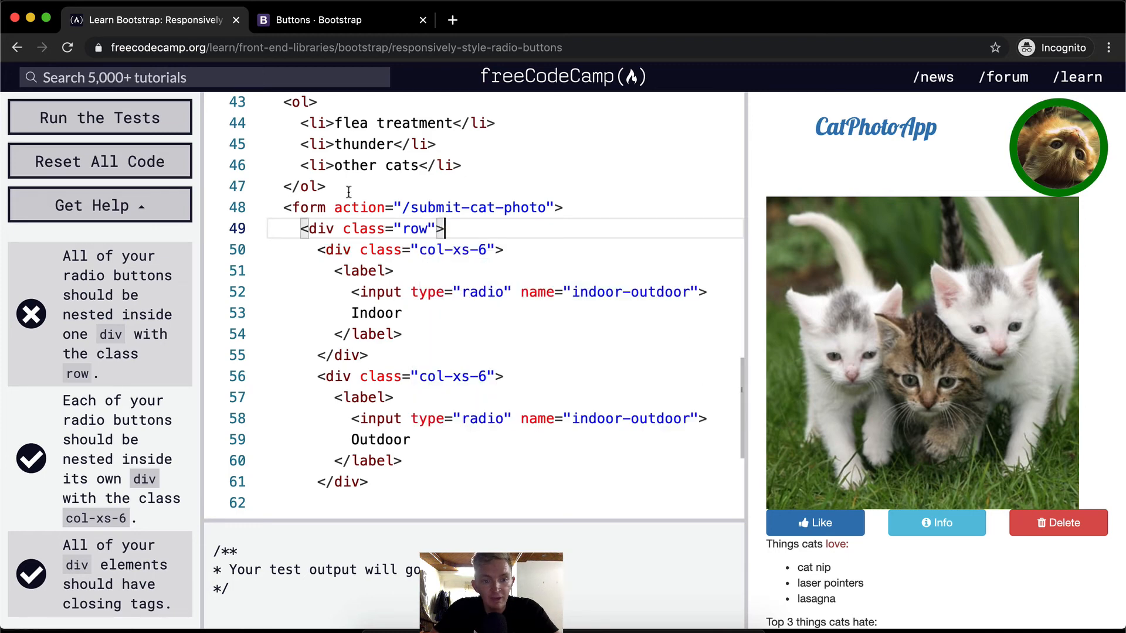
{"action": "scroll", "scroll_direction": "down", "scroll_amount": 3}
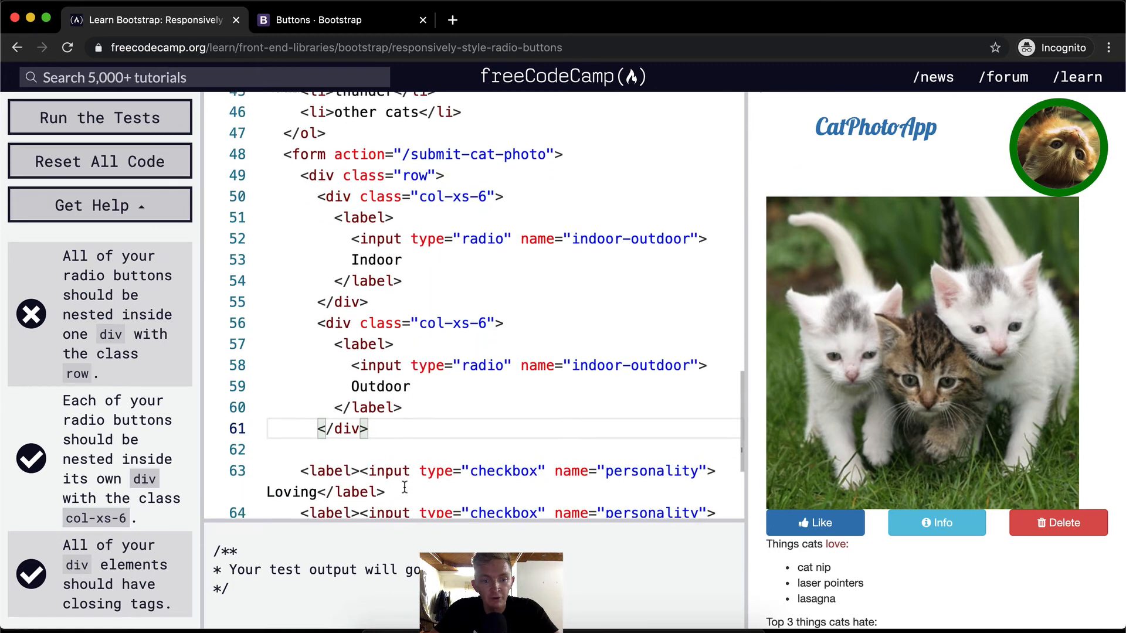
{"action": "type", "text": "</div>"}
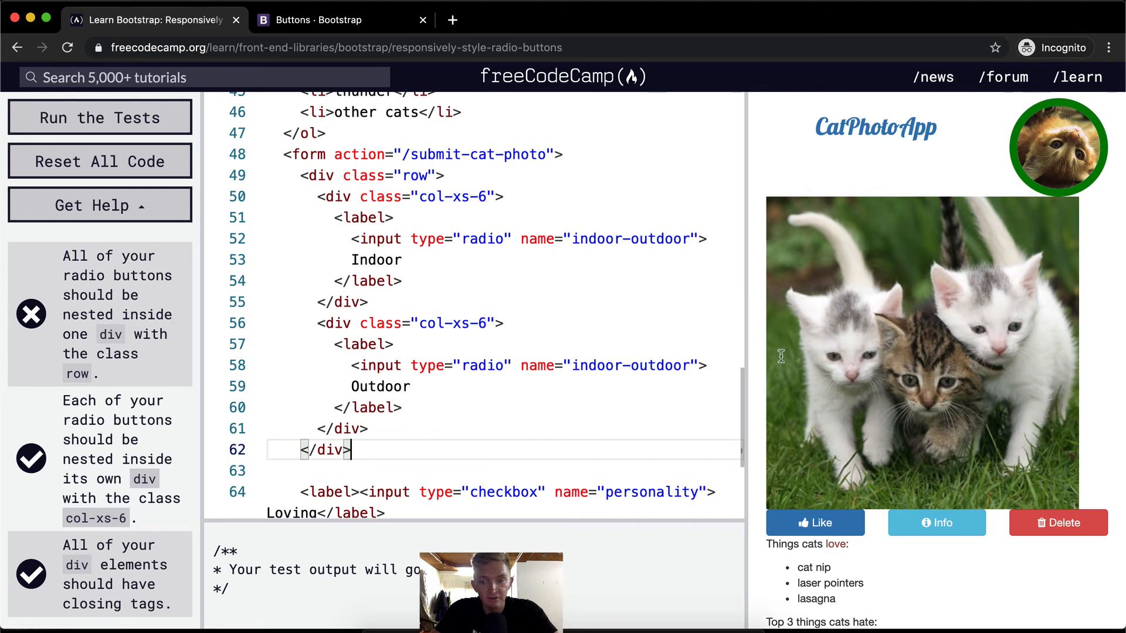
{"action": "scroll", "scroll_direction": "down", "scroll_amount": 3}
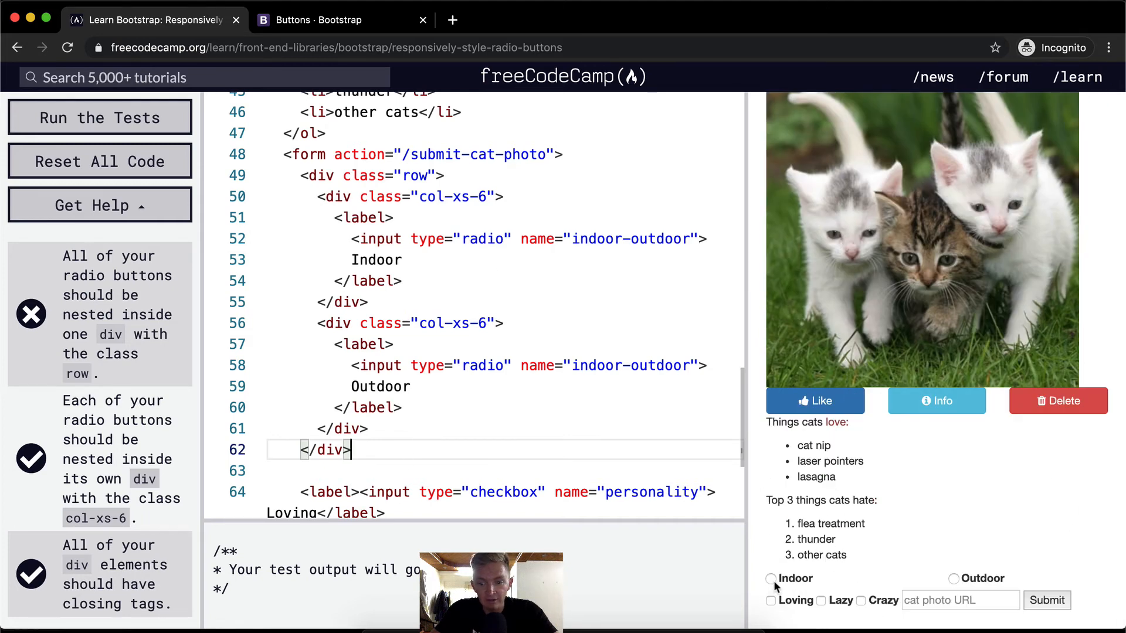
{"action": "mouse_move", "coordinate": [889, 614]}
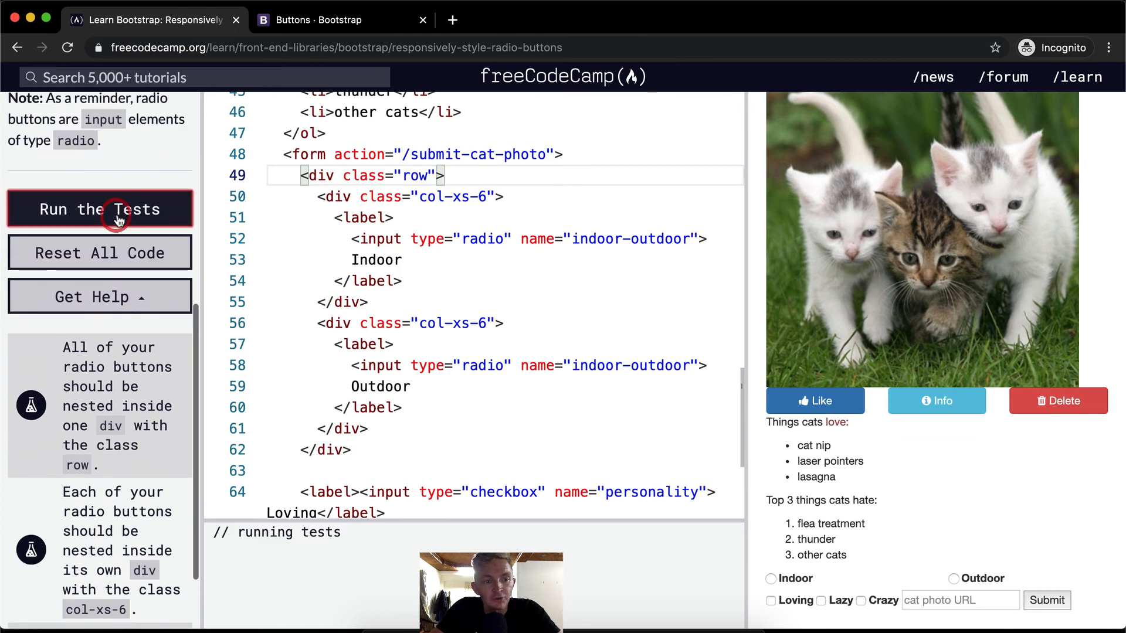
- Run the tests, close the success dialog, and review the col-xs-6 markup in the editor
{"action": "left_click", "coordinate": [100, 209]}
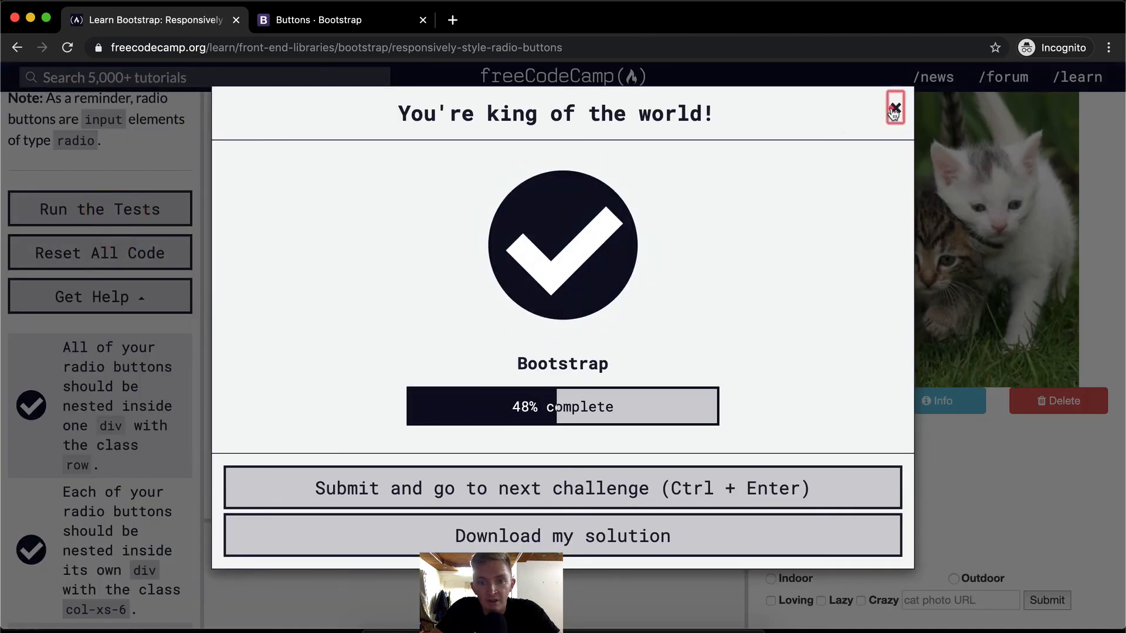
{"action": "left_click", "coordinate": [894, 107]}
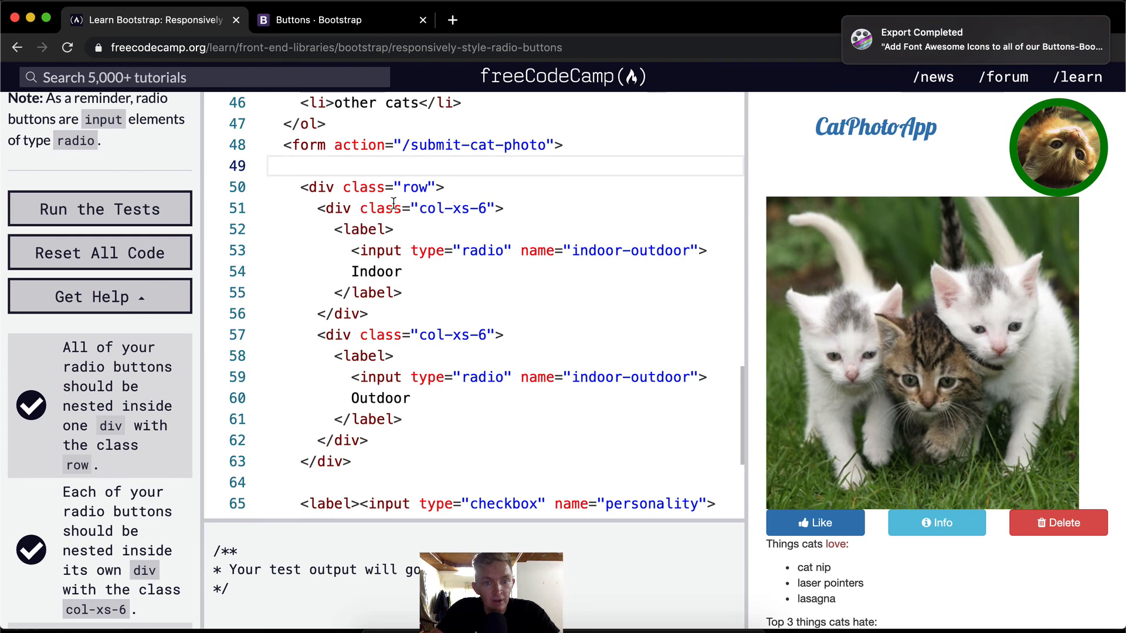
{"action": "double_click", "coordinate": [451, 208]}
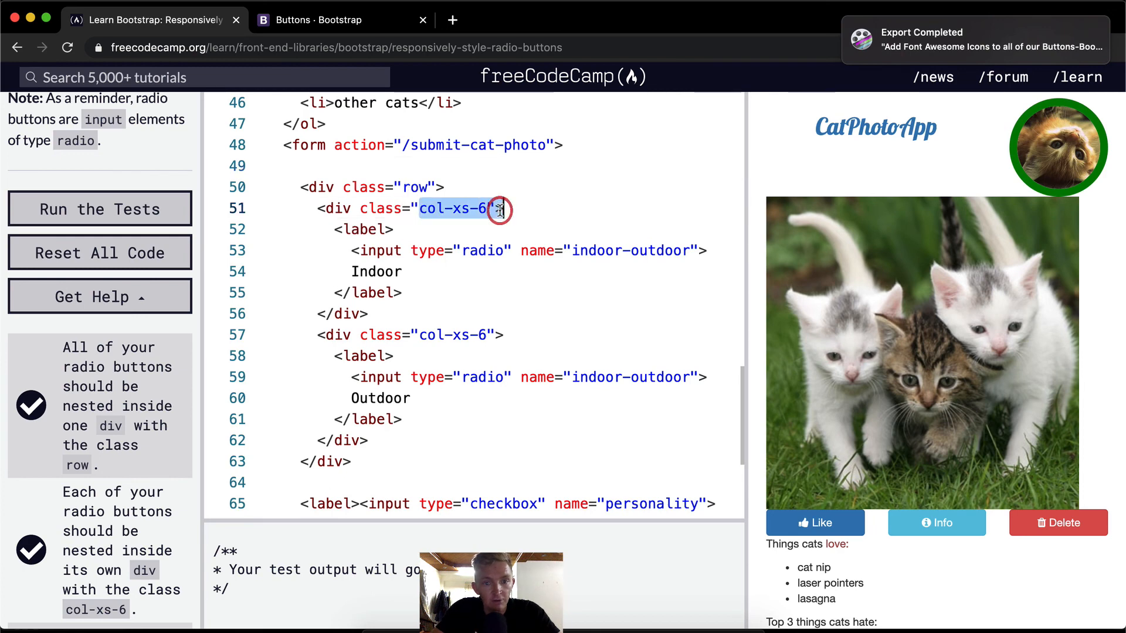
{"action": "left_click", "coordinate": [487, 208]}
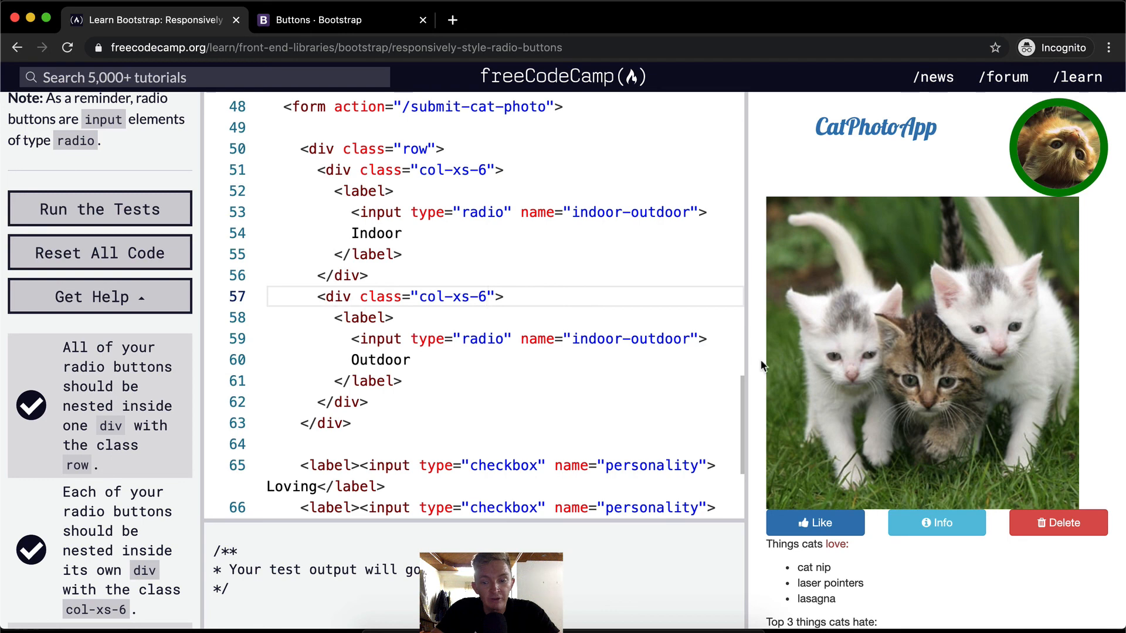
{"action": "scroll", "scroll_direction": "down", "scroll_amount": 3}
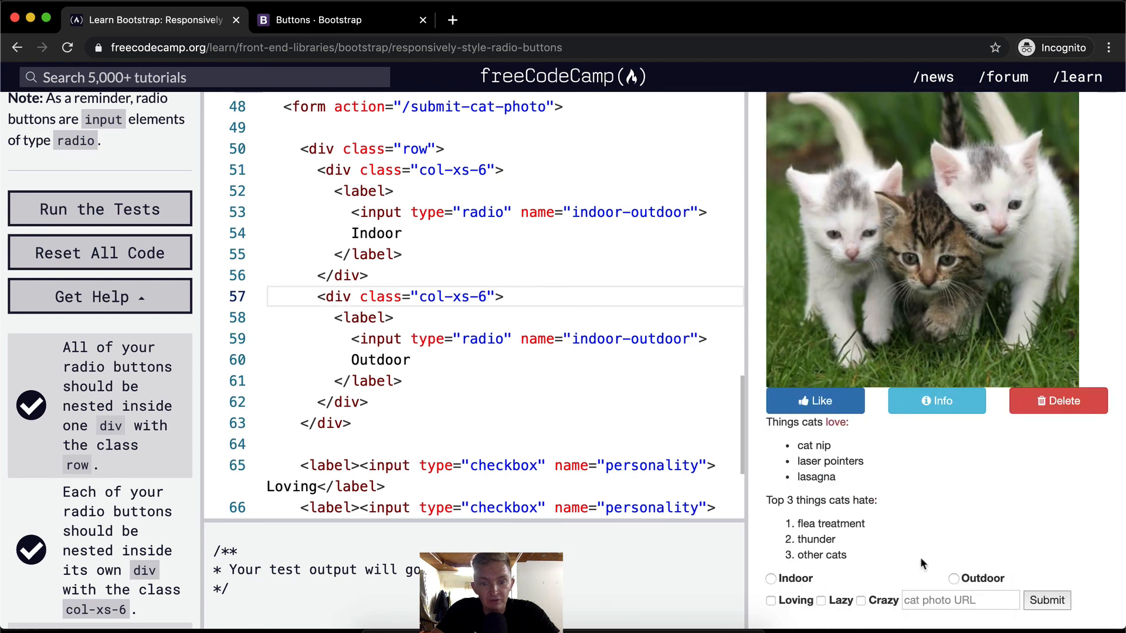